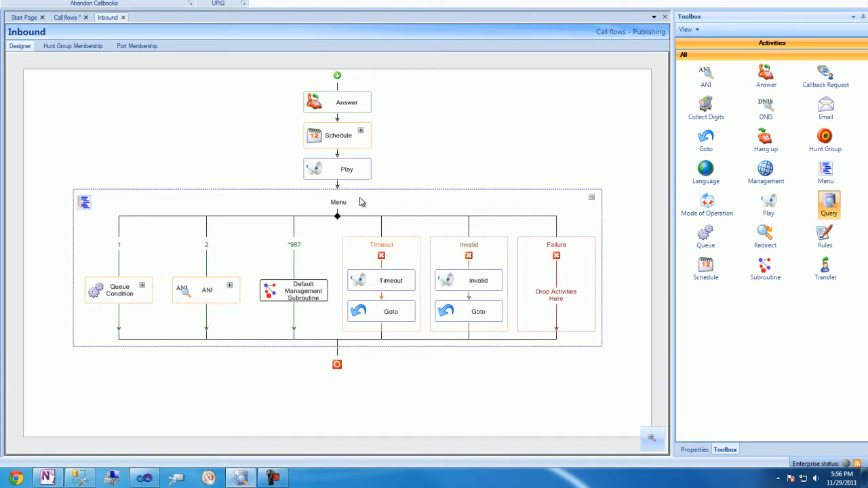
Add a new '????' entry to the Menu activity's branch list and confirm it.
{"action": "right_click", "coordinate": [359, 201]}
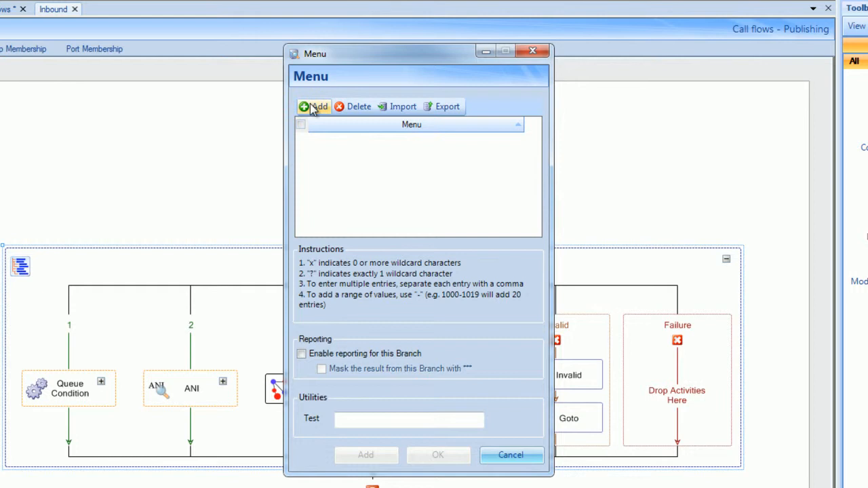
{"action": "left_click", "coordinate": [314, 106]}
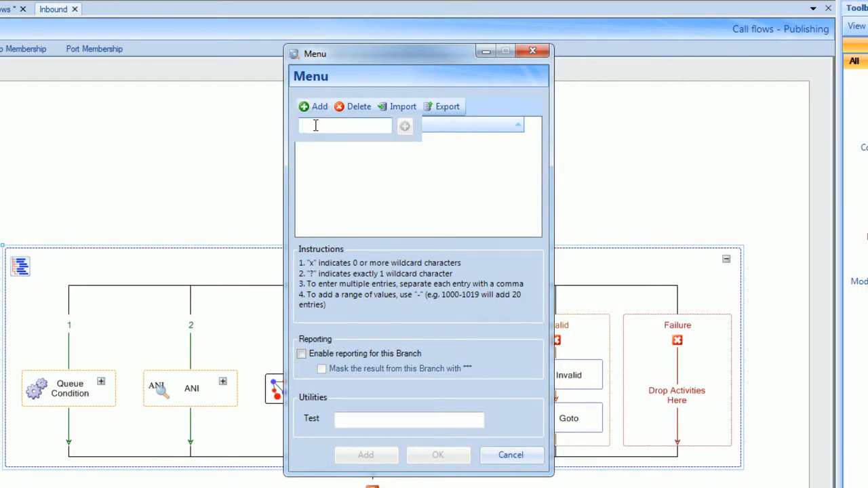
{"action": "type", "text": "????"}
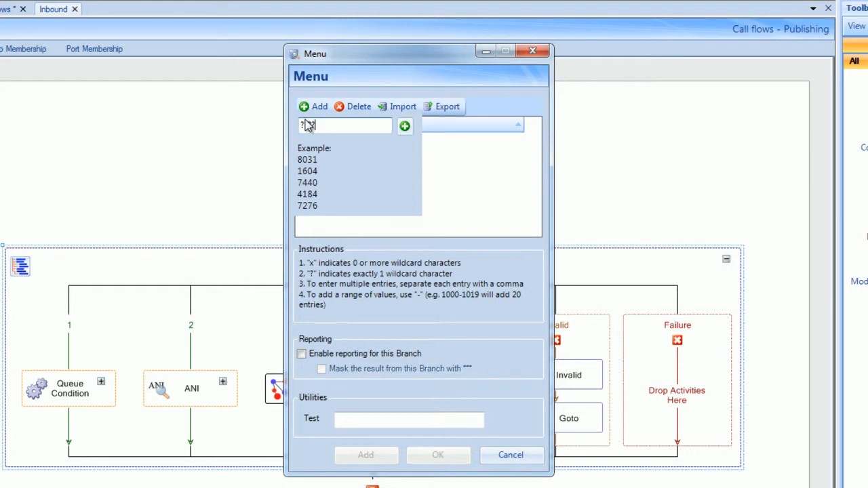
{"action": "left_click", "coordinate": [404, 126]}
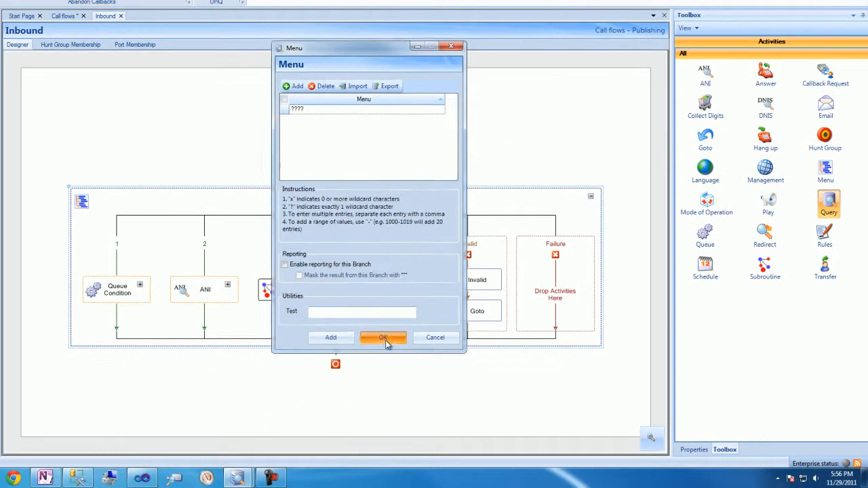
{"action": "left_click", "coordinate": [383, 337]}
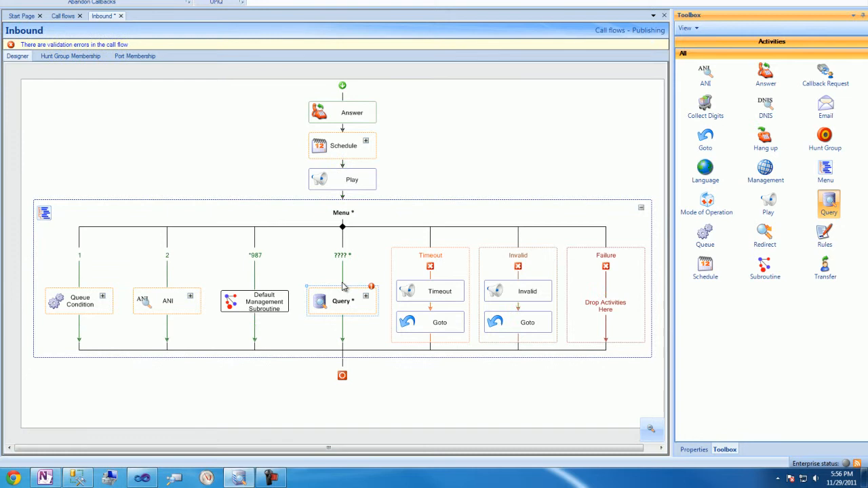
{"action": "mouse_move", "coordinate": [649, 415]}
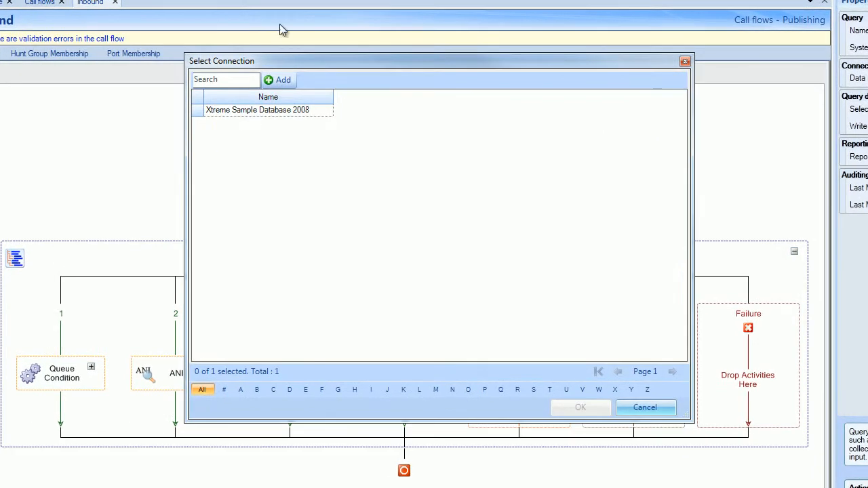
Create a data connection named Company Directory pointing to Company Directory.xlsx and save it.
{"action": "left_click", "coordinate": [280, 78]}
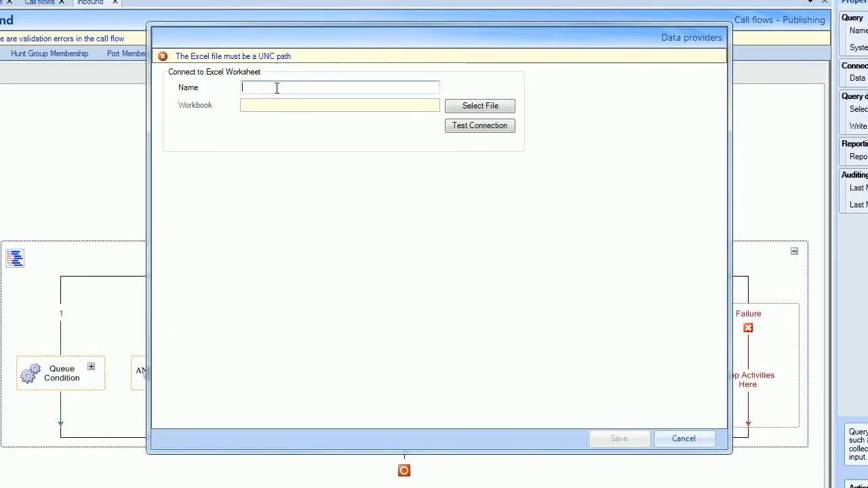
{"action": "type", "text": "Company Directory"}
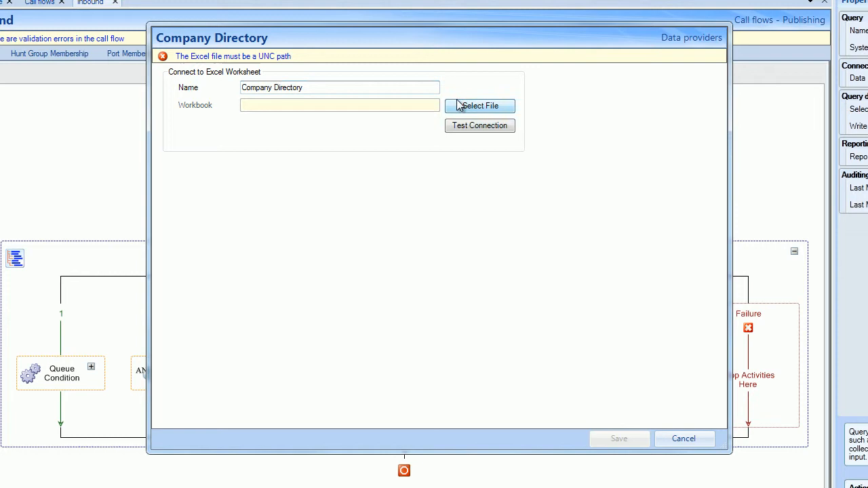
{"action": "left_click", "coordinate": [480, 106]}
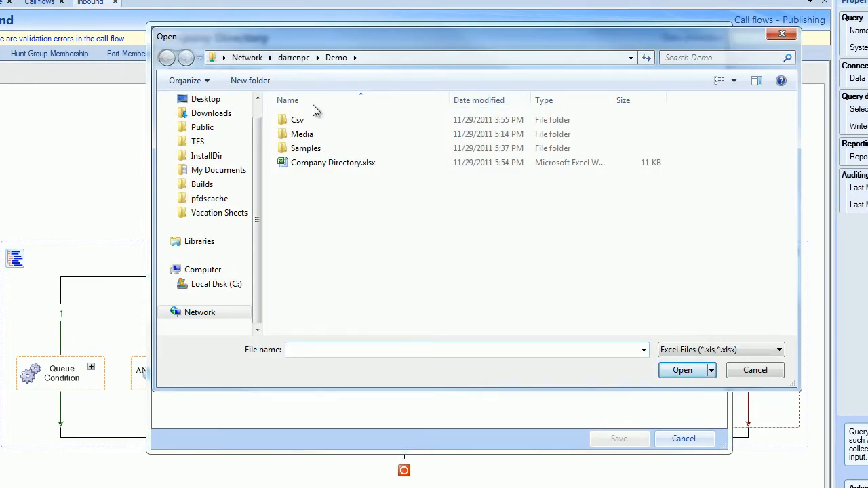
{"action": "left_click", "coordinate": [332, 162]}
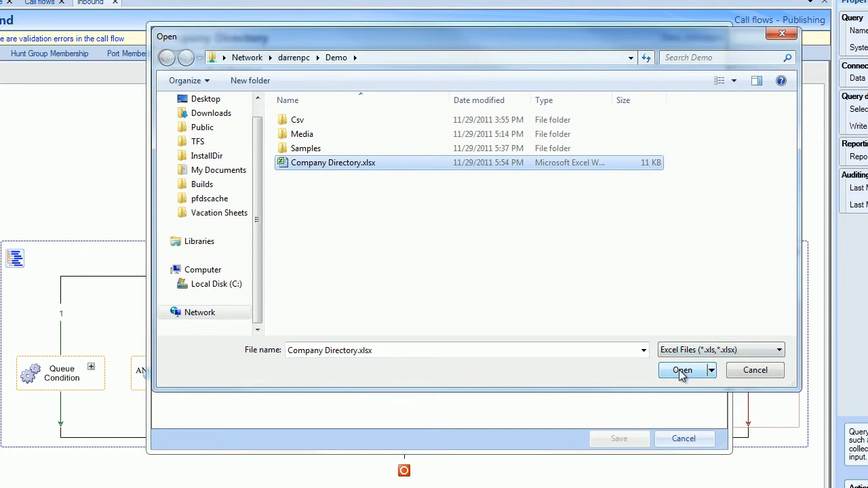
{"action": "left_click", "coordinate": [682, 369]}
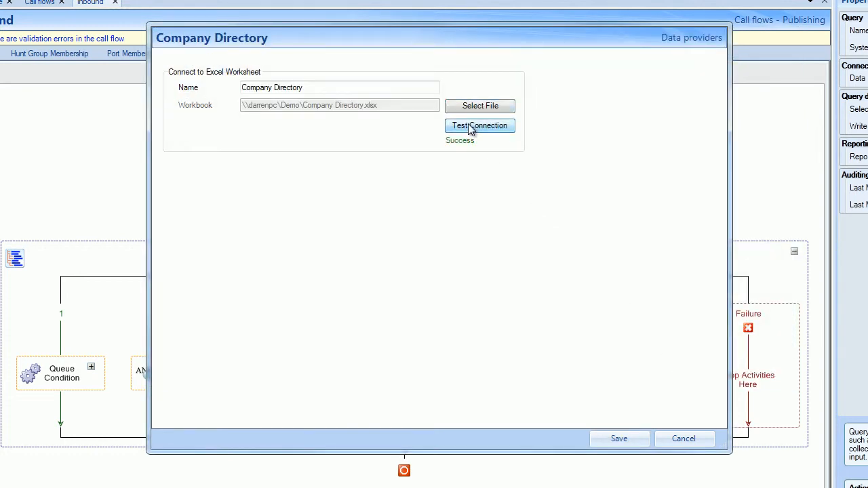
{"action": "mouse_move", "coordinate": [617, 439]}
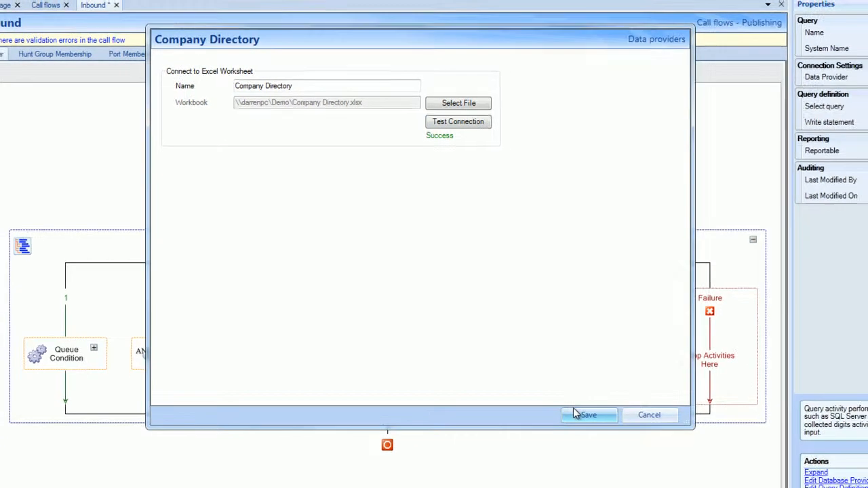
{"action": "left_click", "coordinate": [589, 415]}
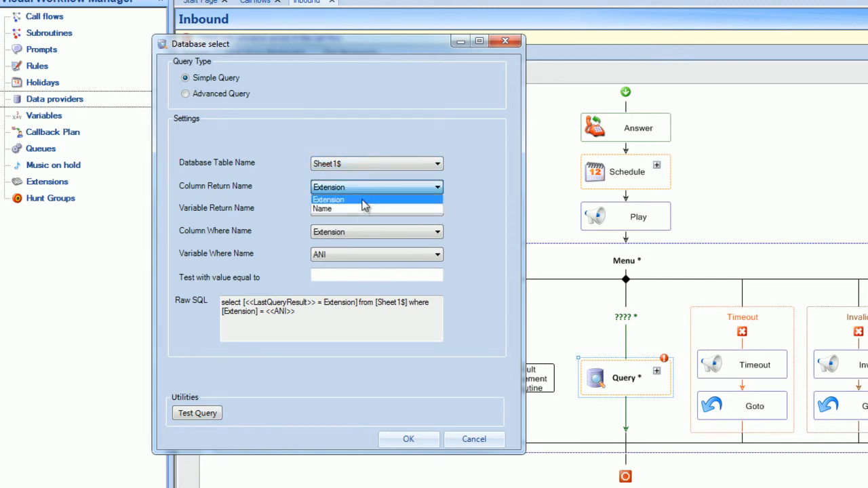
Return Extension where it matches LastCollectedDigits, with 1111 as the test value.
{"action": "left_click", "coordinate": [339, 209]}
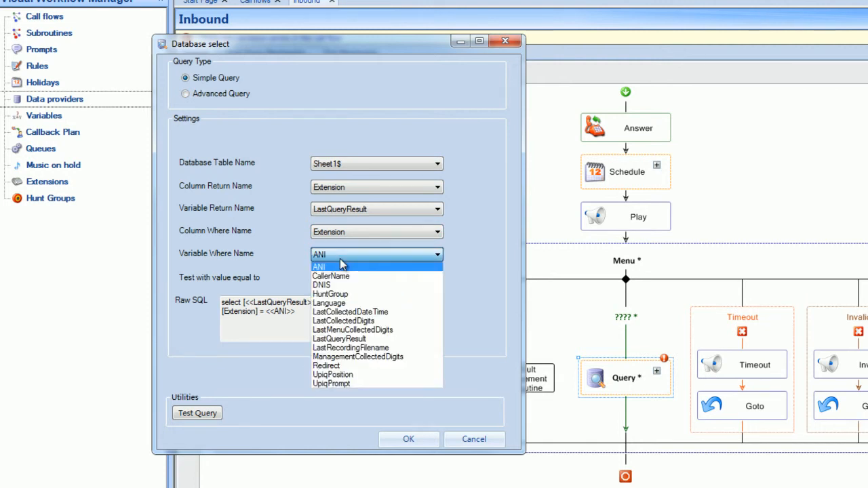
{"action": "left_click", "coordinate": [345, 320]}
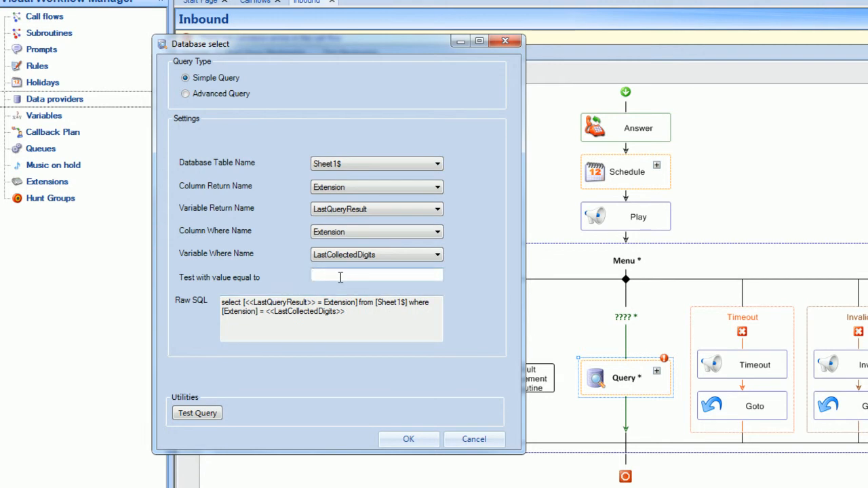
{"action": "type", "text": "1111"}
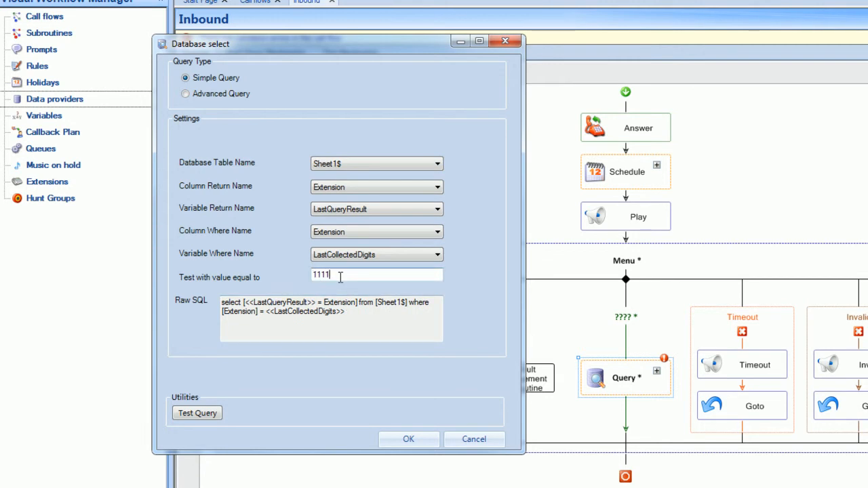
{"action": "left_click", "coordinate": [197, 412]}
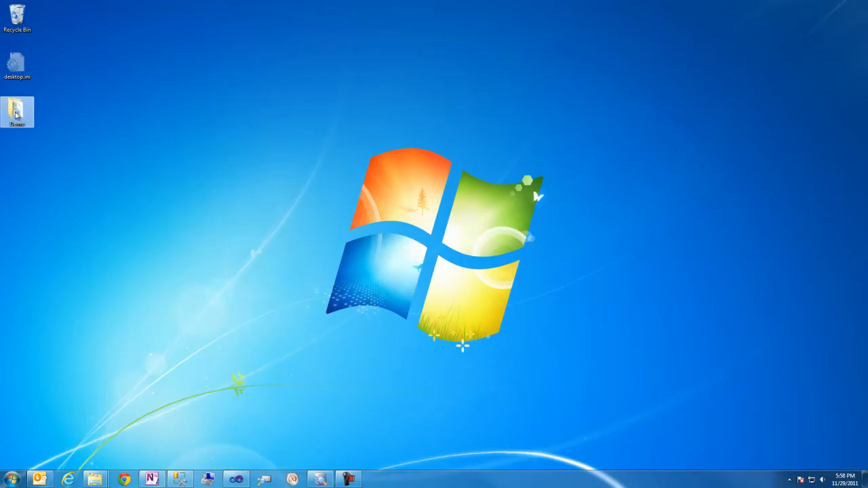
Open Company Directory.xlsx from the Demo folder in Excel and review the Name and Extension columns.
{"action": "double_click", "coordinate": [170, 87]}
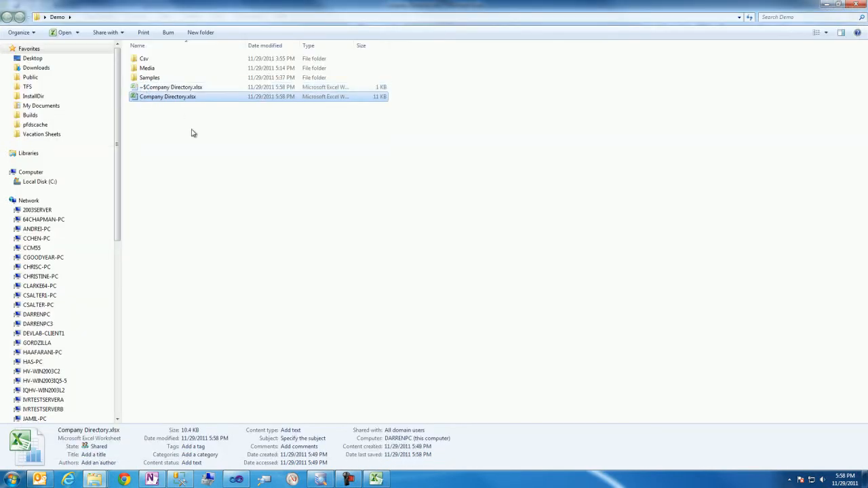
{"action": "double_click", "coordinate": [168, 97]}
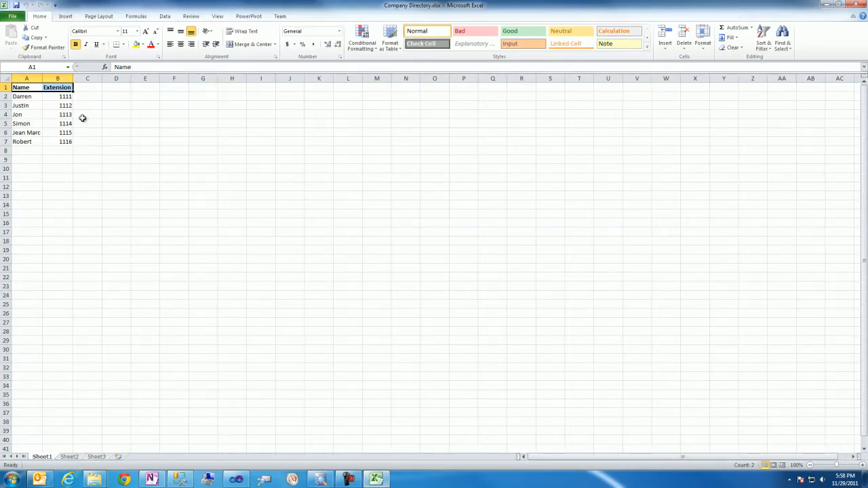
{"action": "left_click_drag", "start_coordinate": [22, 96], "coordinate": [65, 123]}
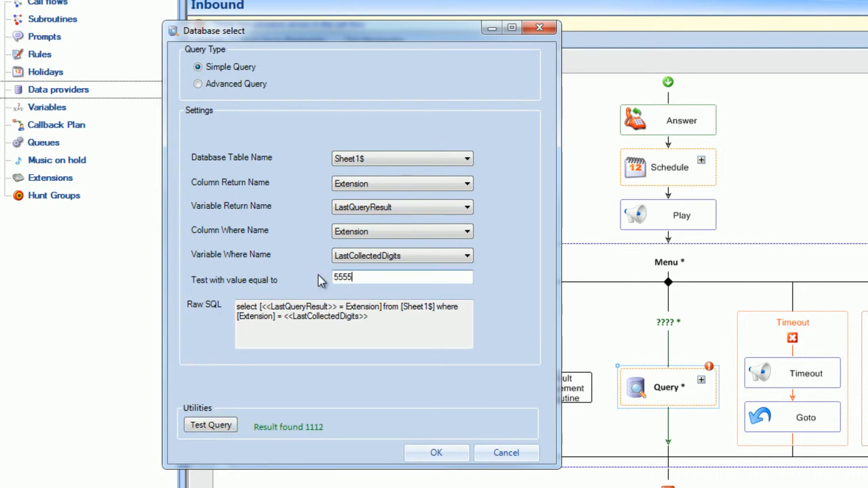
Accept the Query settings so it gains Success and Failure branches.
{"action": "left_click", "coordinate": [211, 426]}
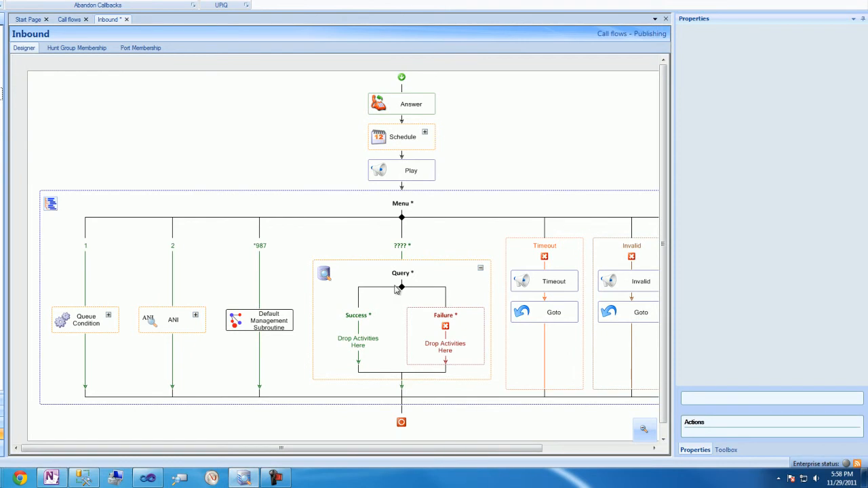
Place a Transfer on the Success branch using a call variable destination, and save the Inbound call flow.
{"action": "left_click", "coordinate": [725, 450]}
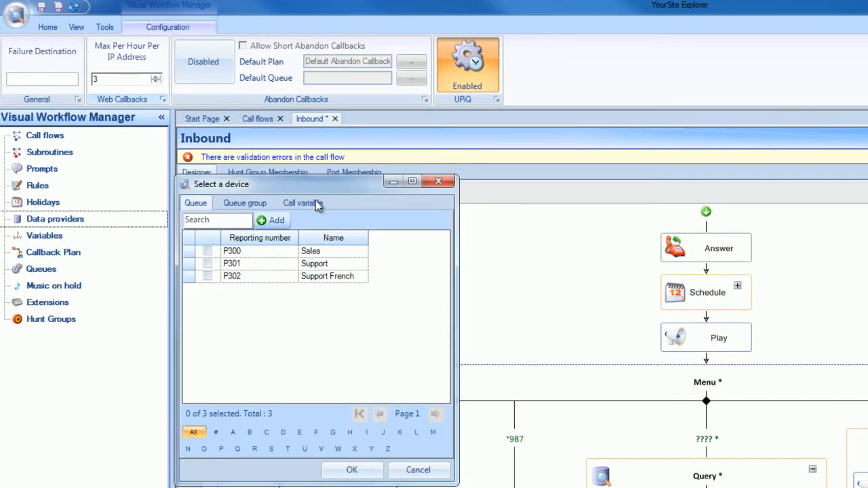
{"action": "left_click", "coordinate": [303, 204]}
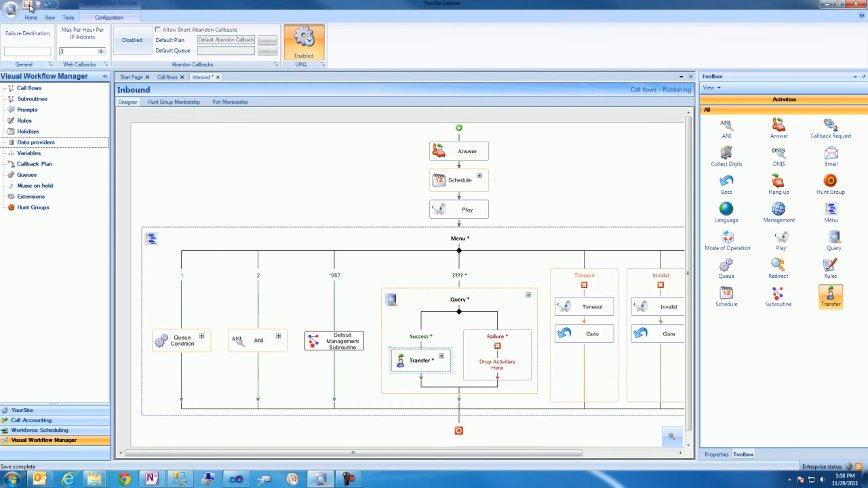
{"action": "left_click", "coordinate": [27, 4]}
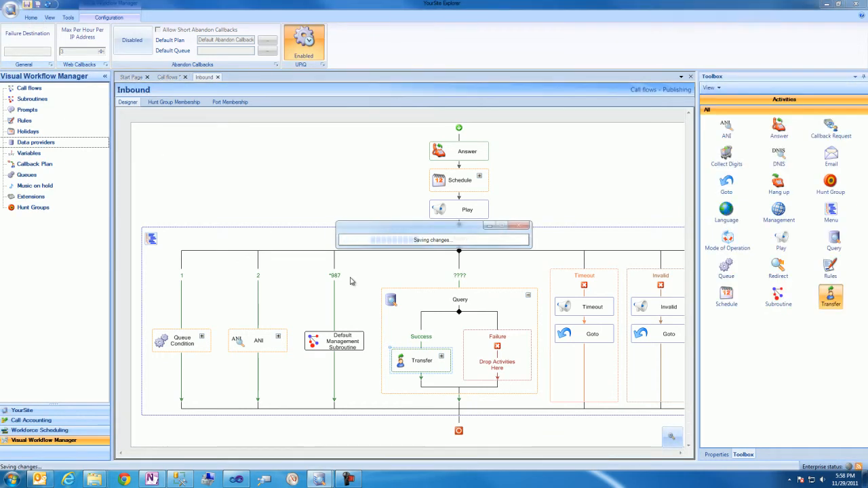